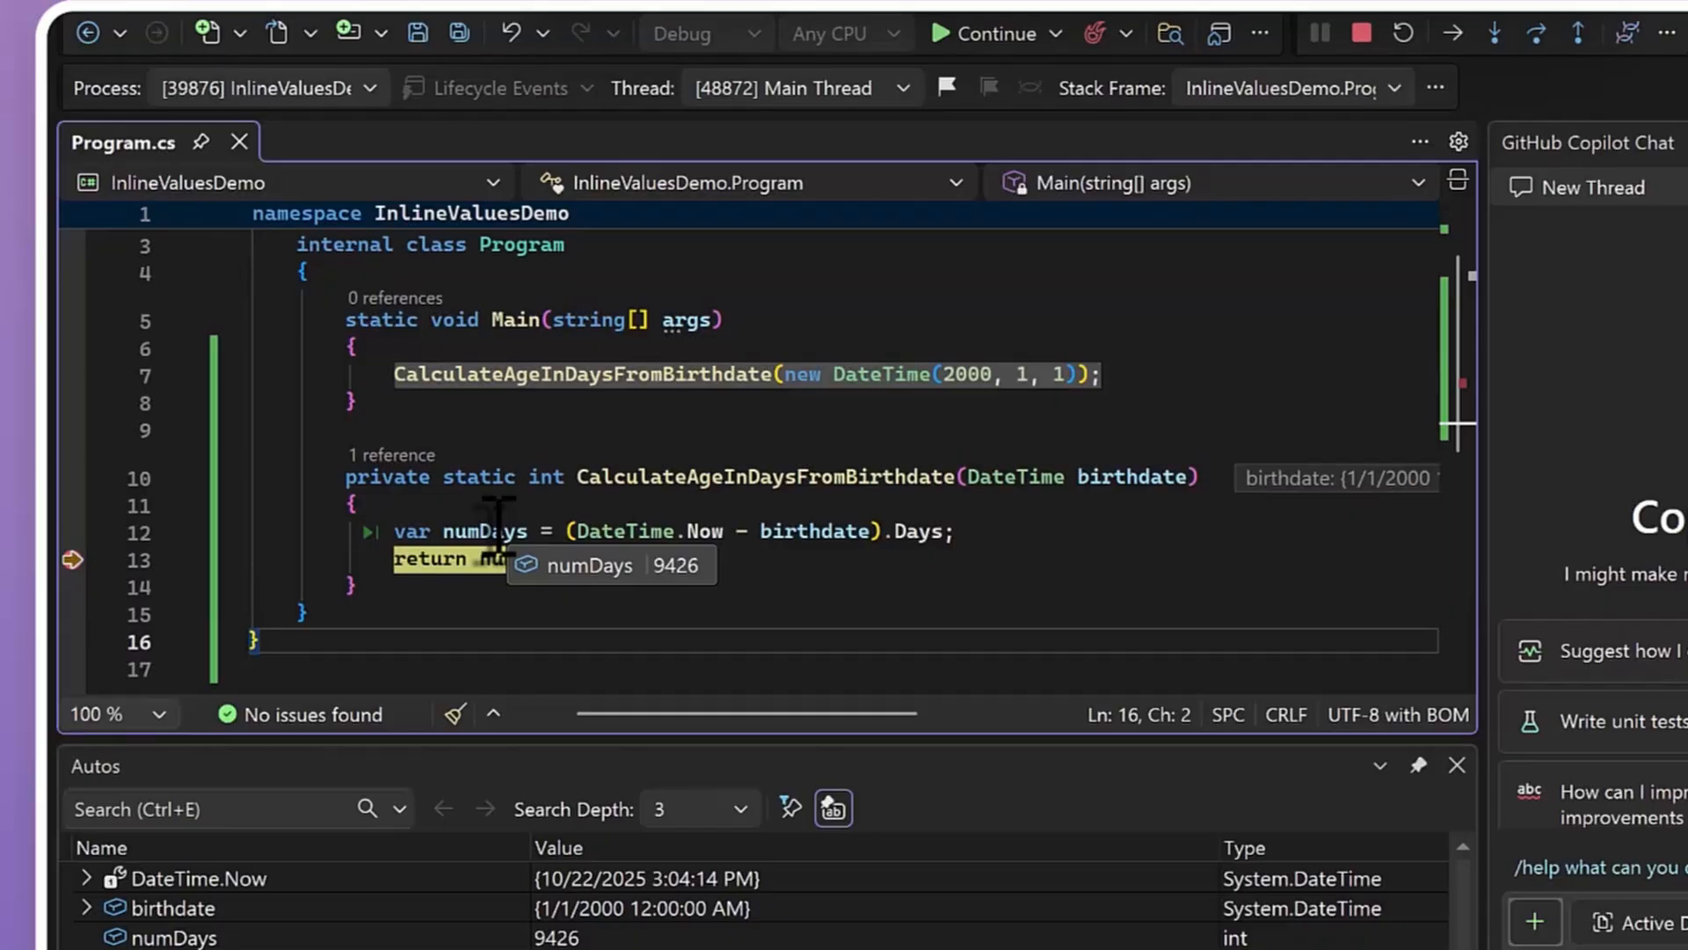
Step: Step over the age-in-days return line so the returned day count shows inline beside it
click(1361, 32)
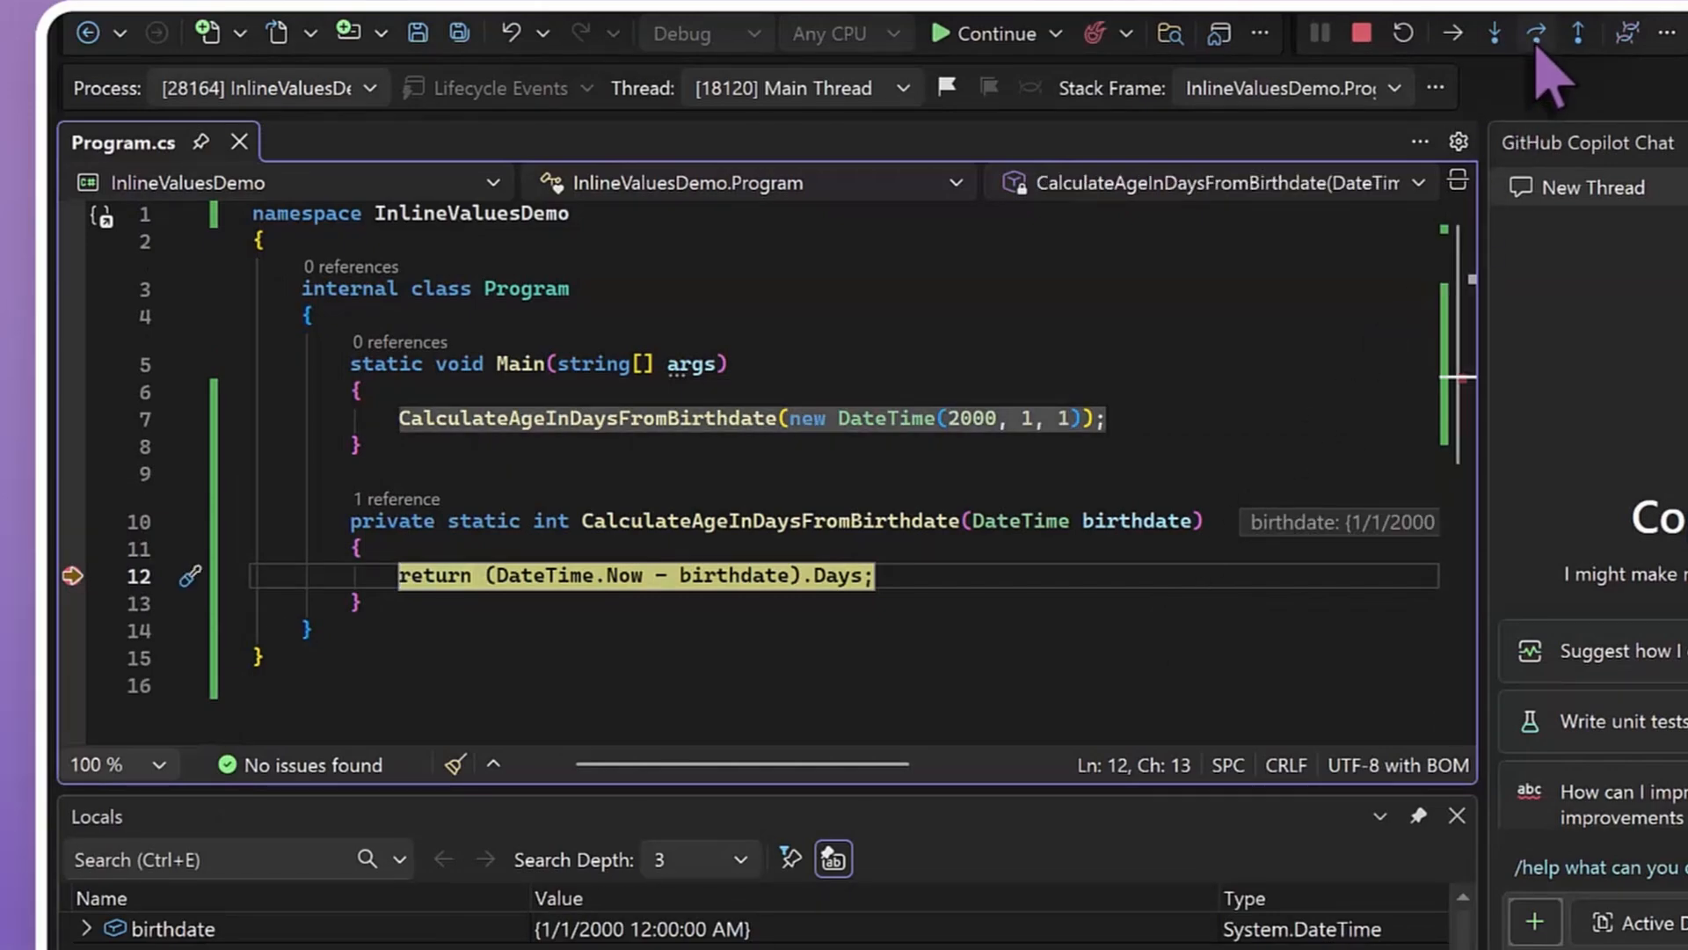
click(1495, 34)
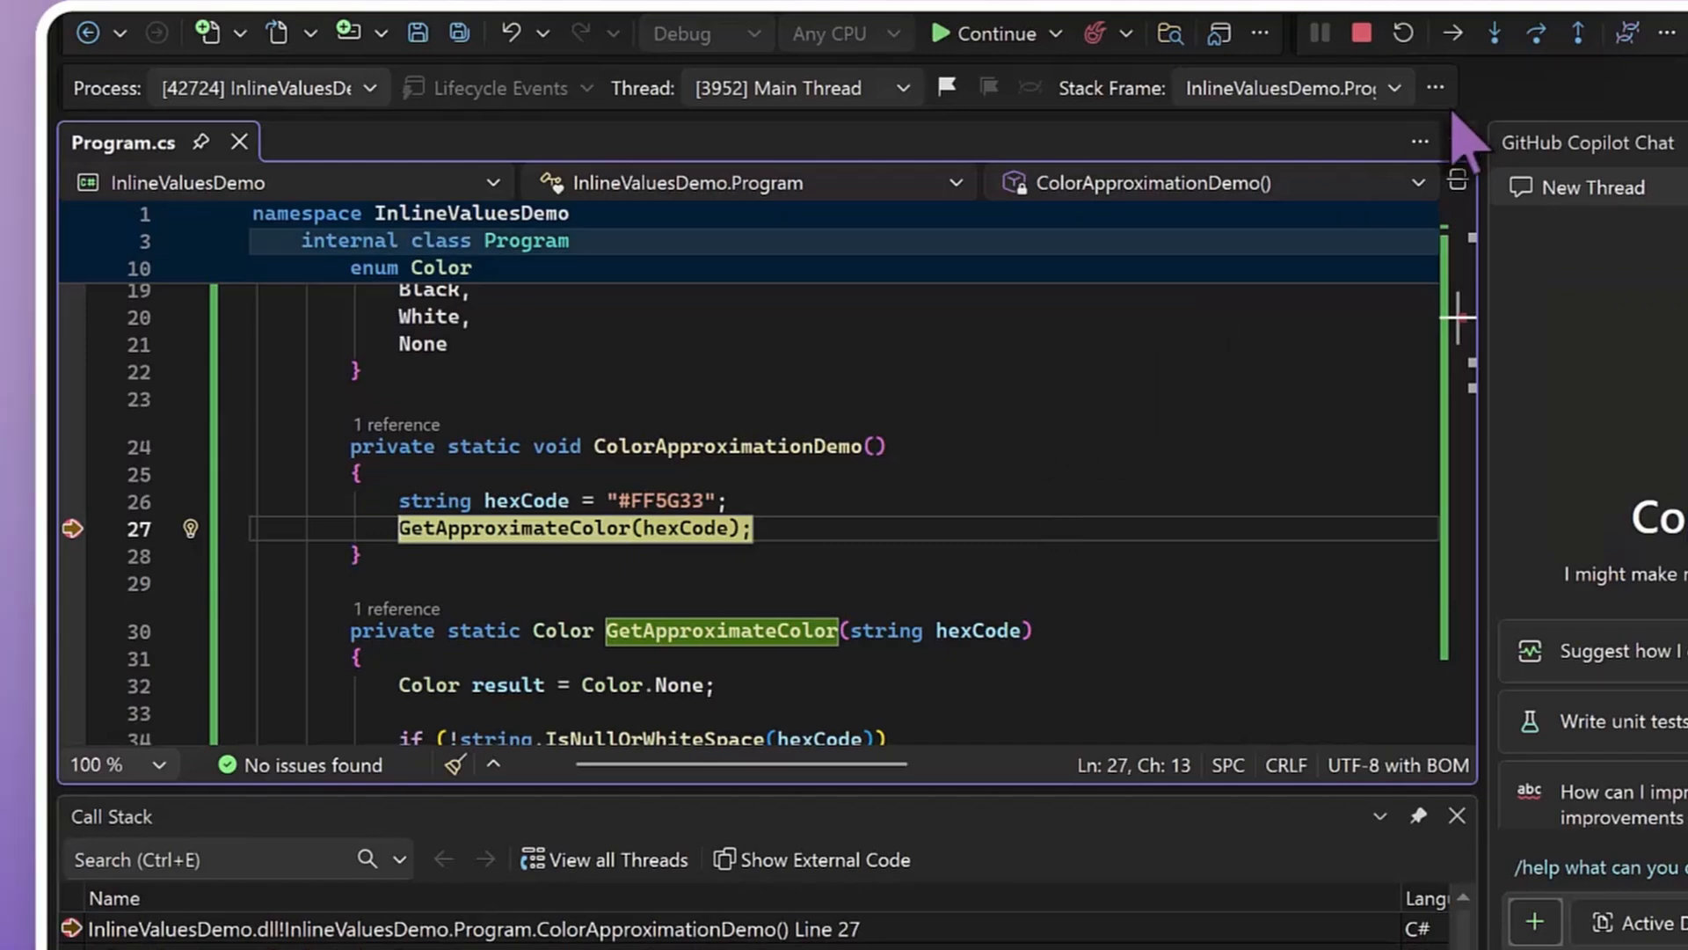
Step: Step over the GetApproximateColor(hexCode) call on line 27 so its result appears inline
click(1493, 34)
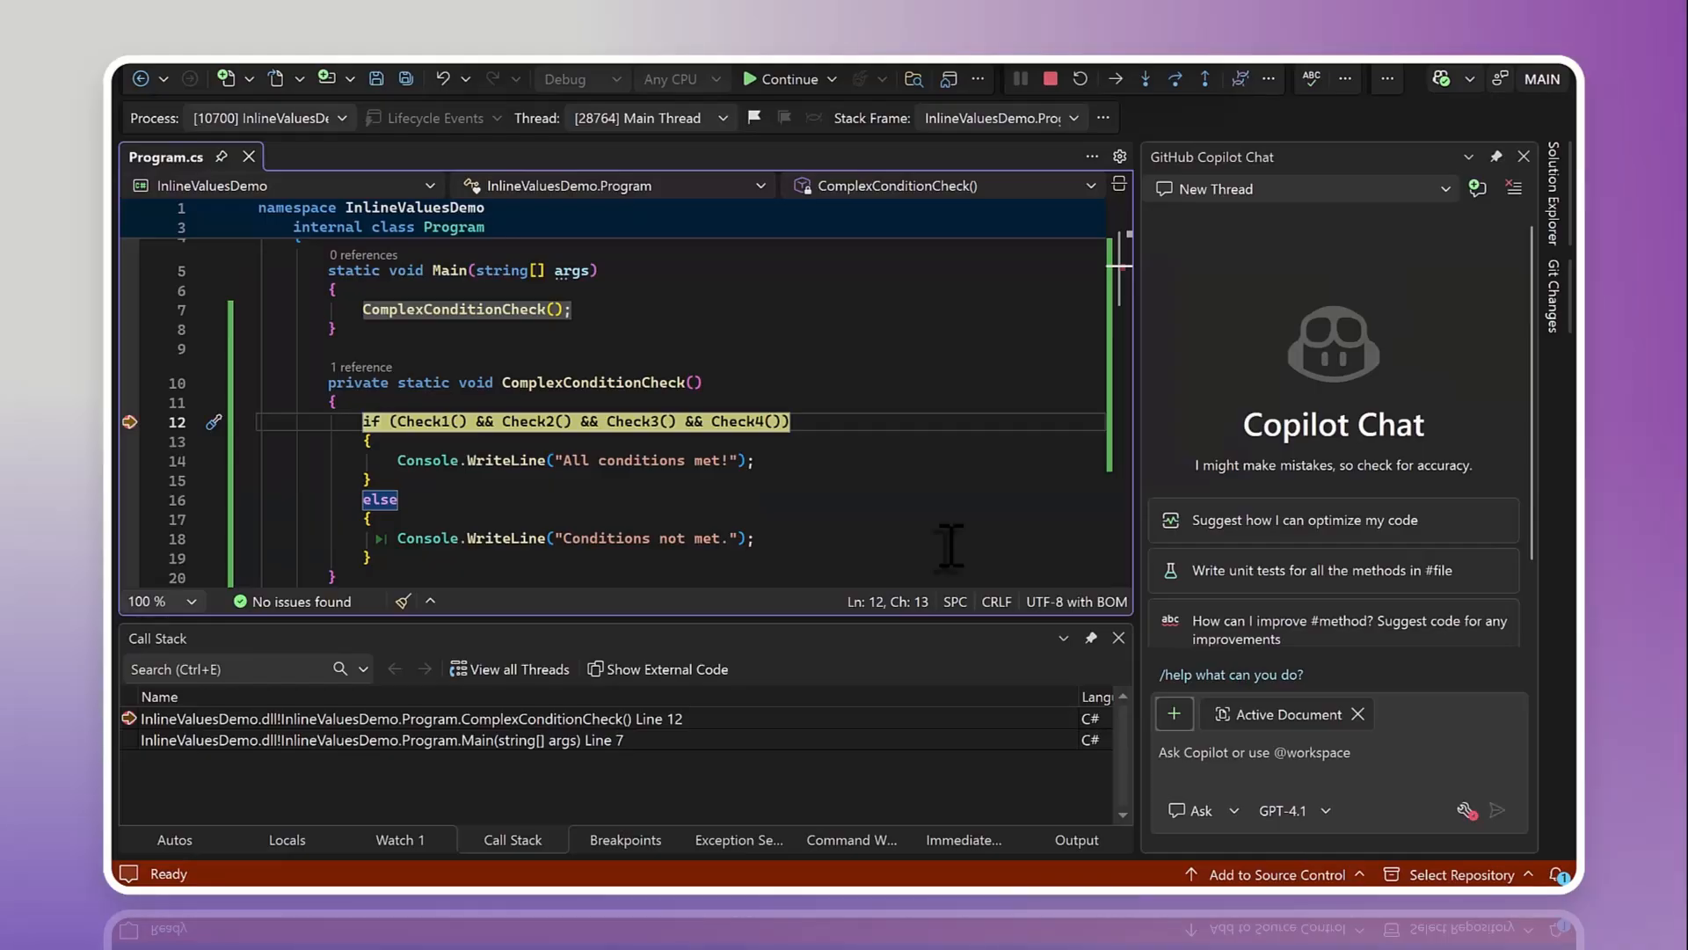
Step: Run to the line 12 breakpoint and step over the compound if, reading 'Check2 returned: false' and landing in the else branch
click(1052, 79)
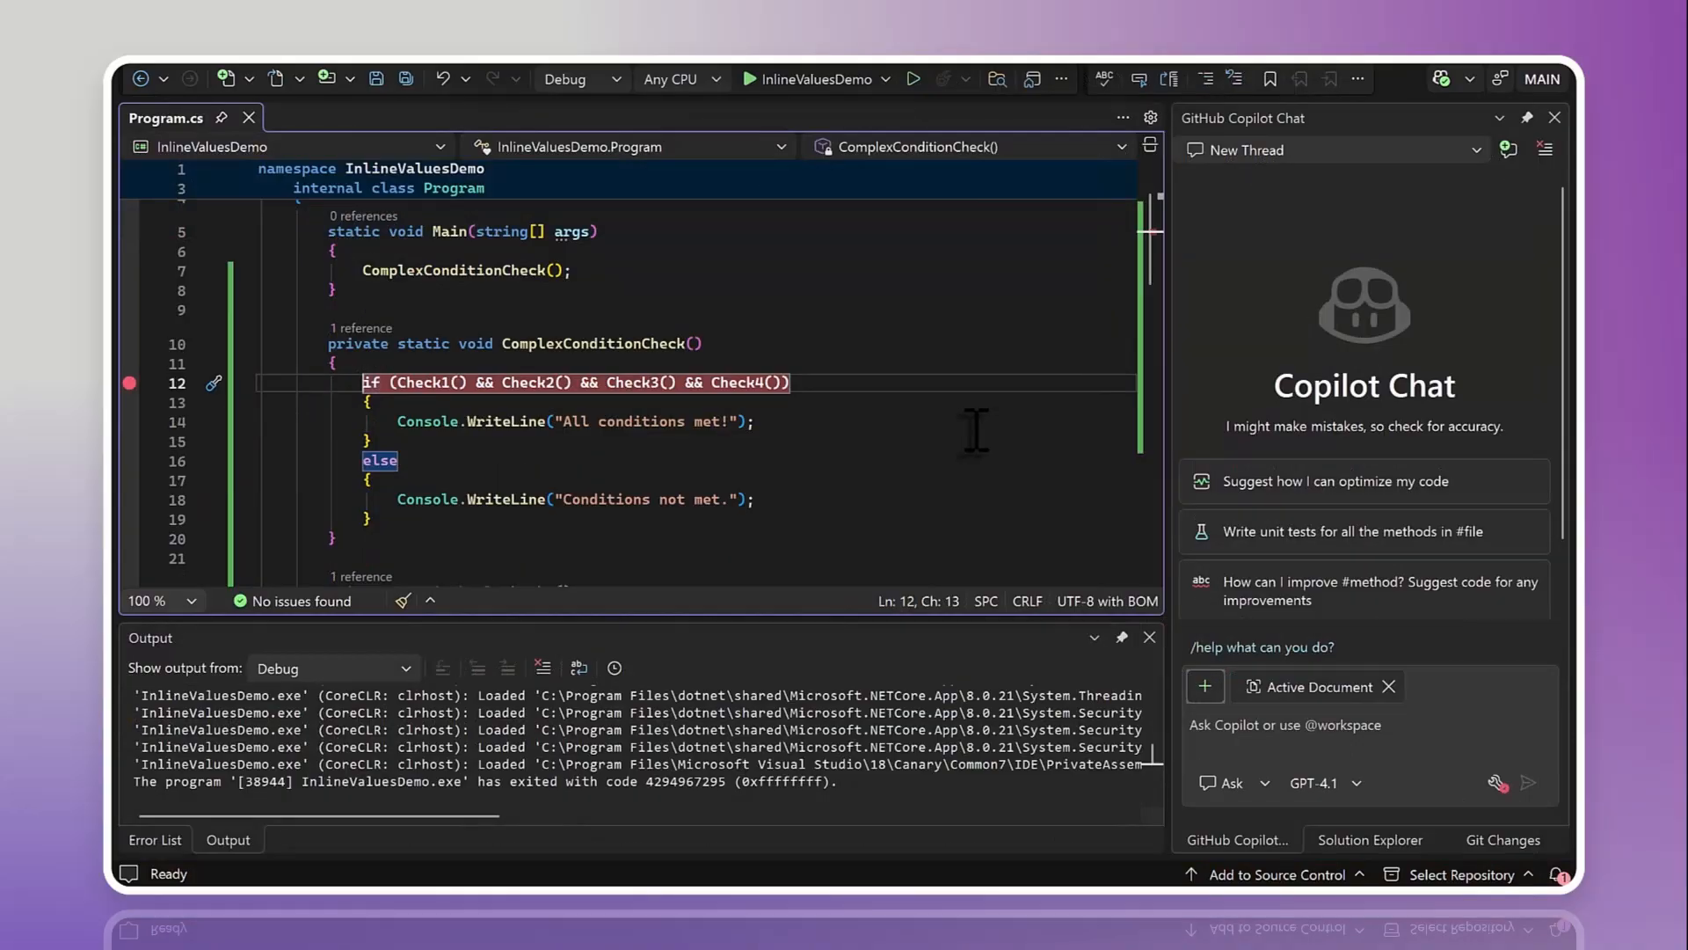
click(756, 420)
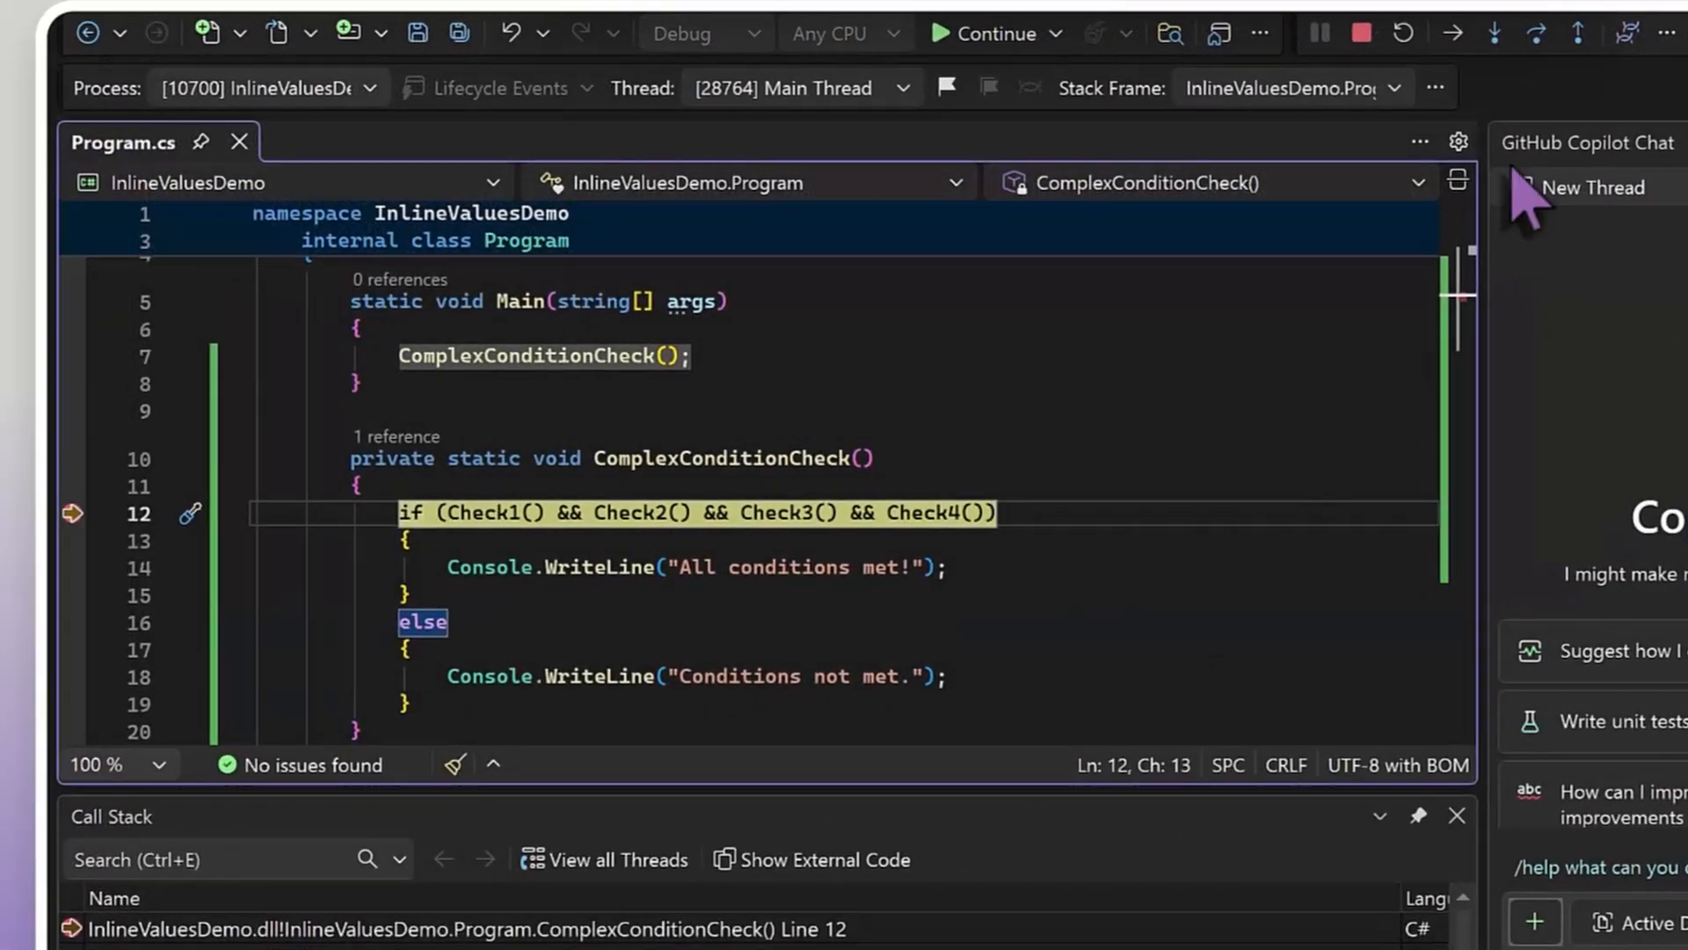
click(1535, 33)
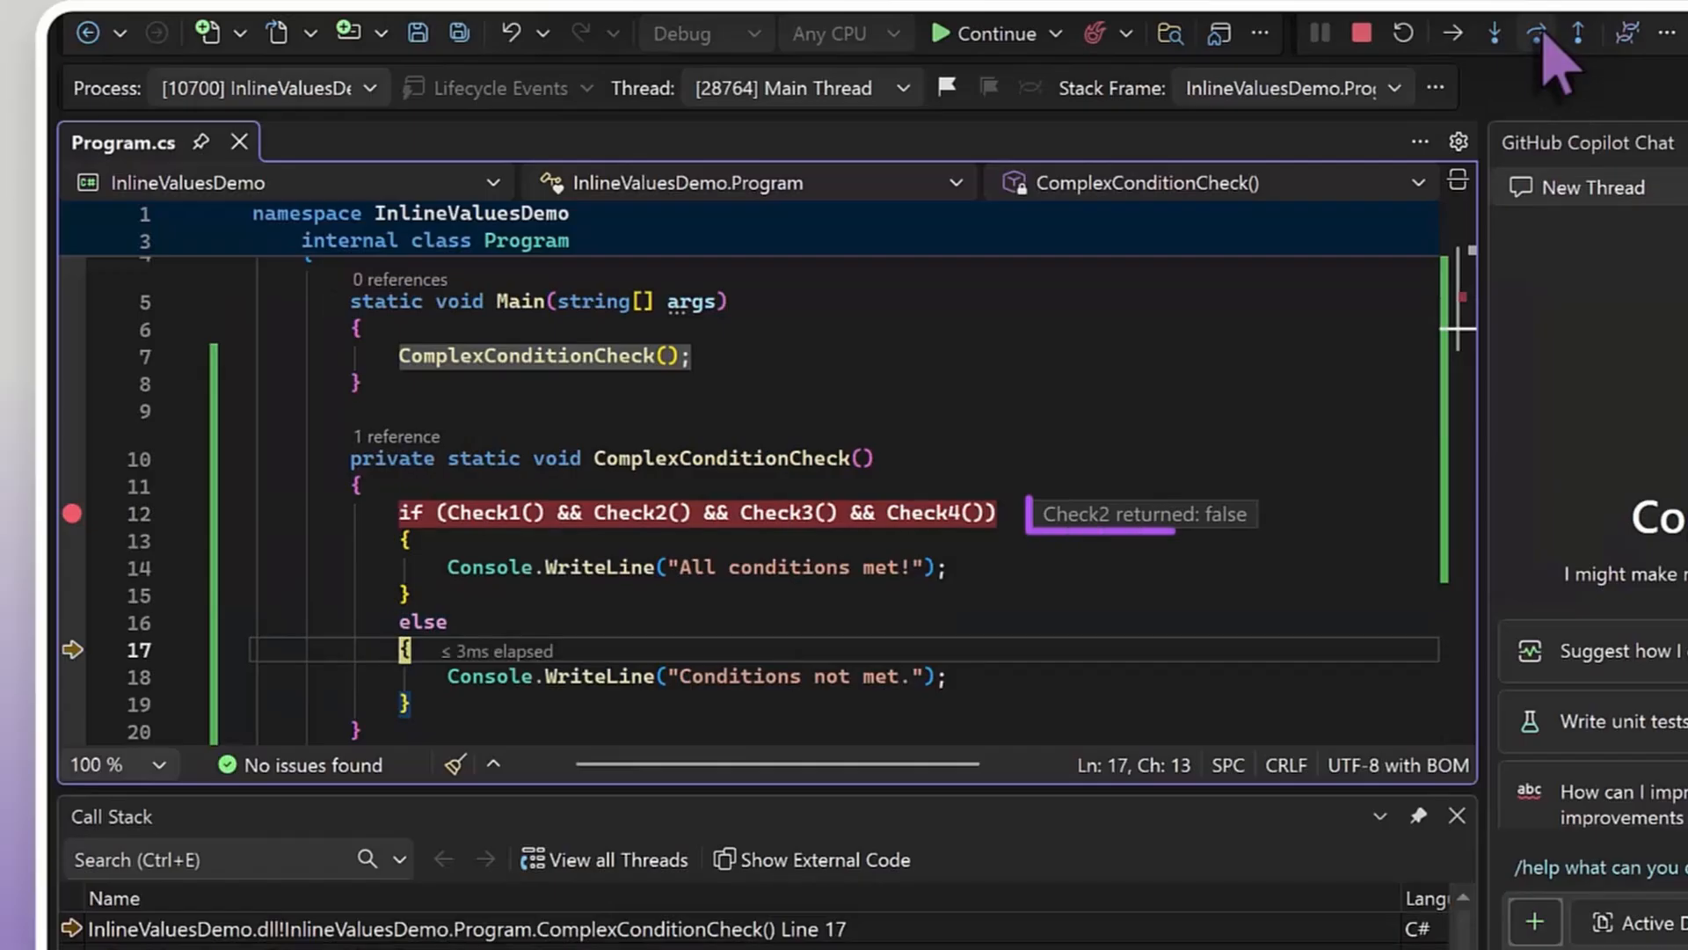
scroll(down, 3)
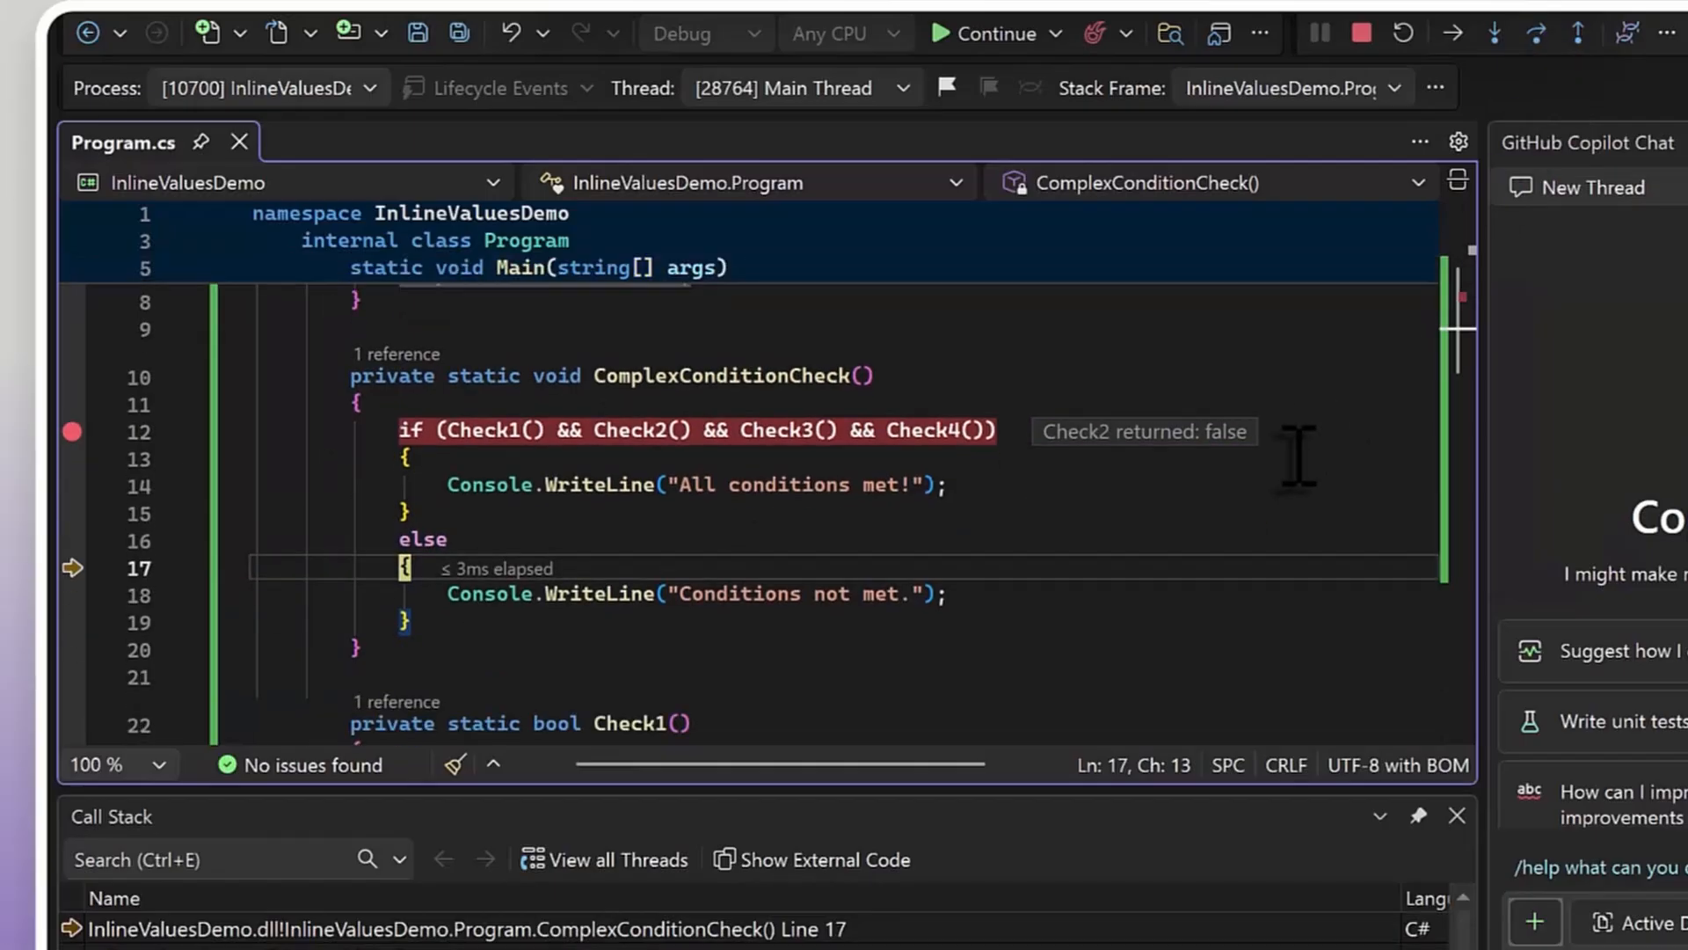
scroll(down, 3)
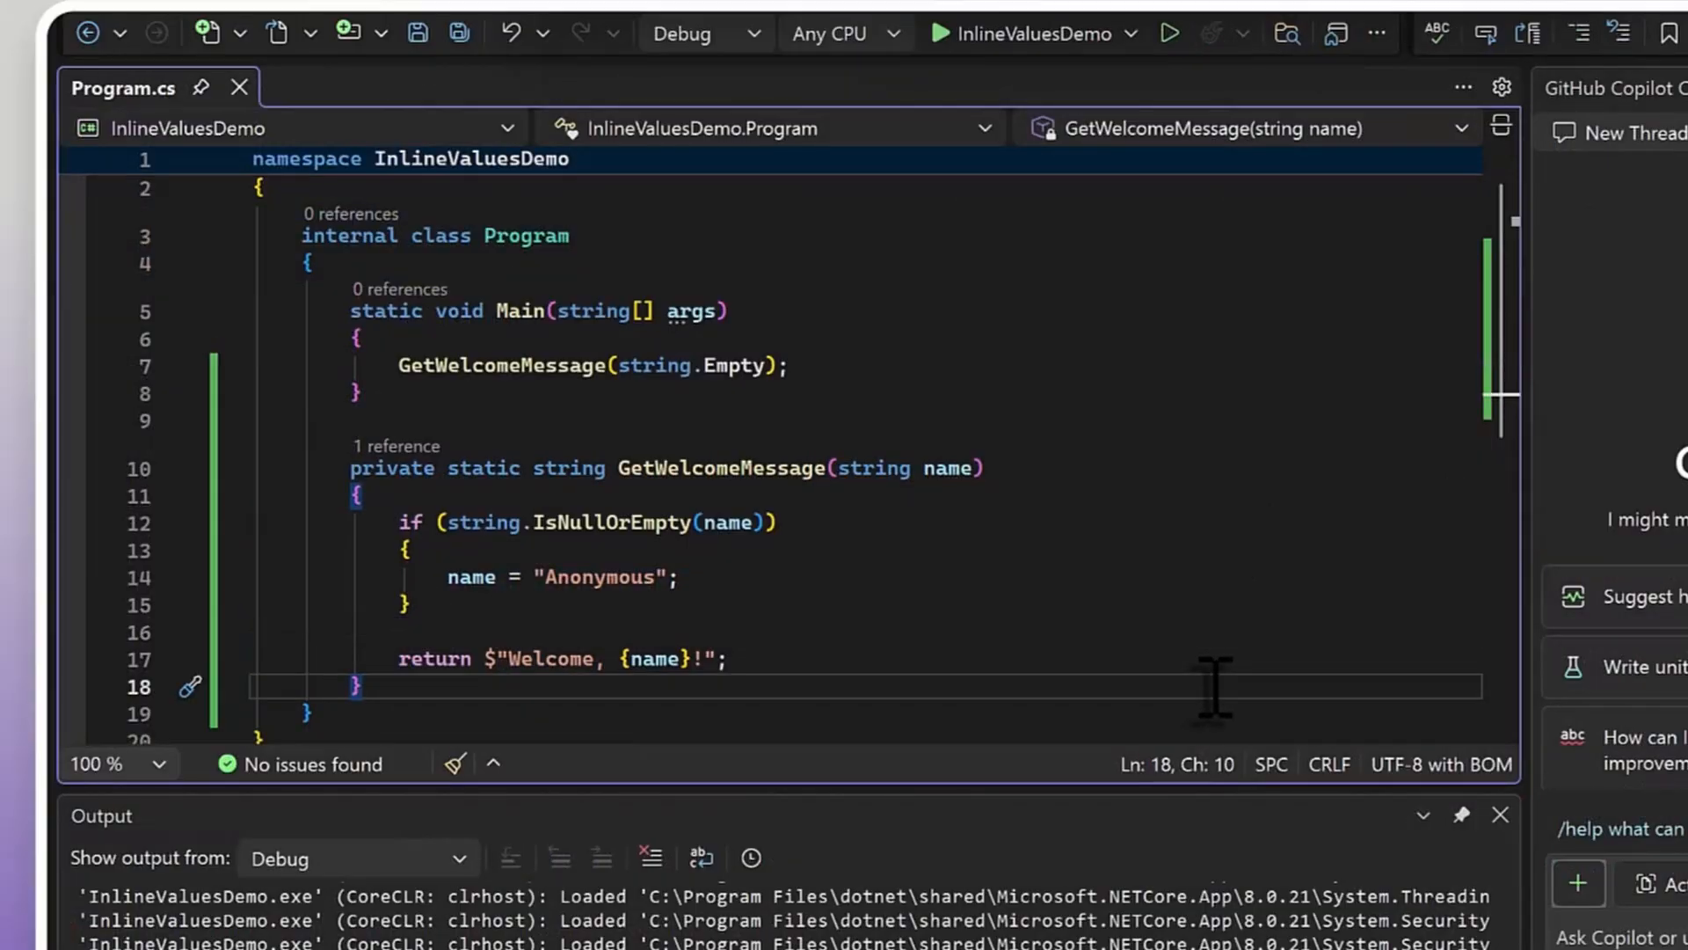
mouse_move(102, 554)
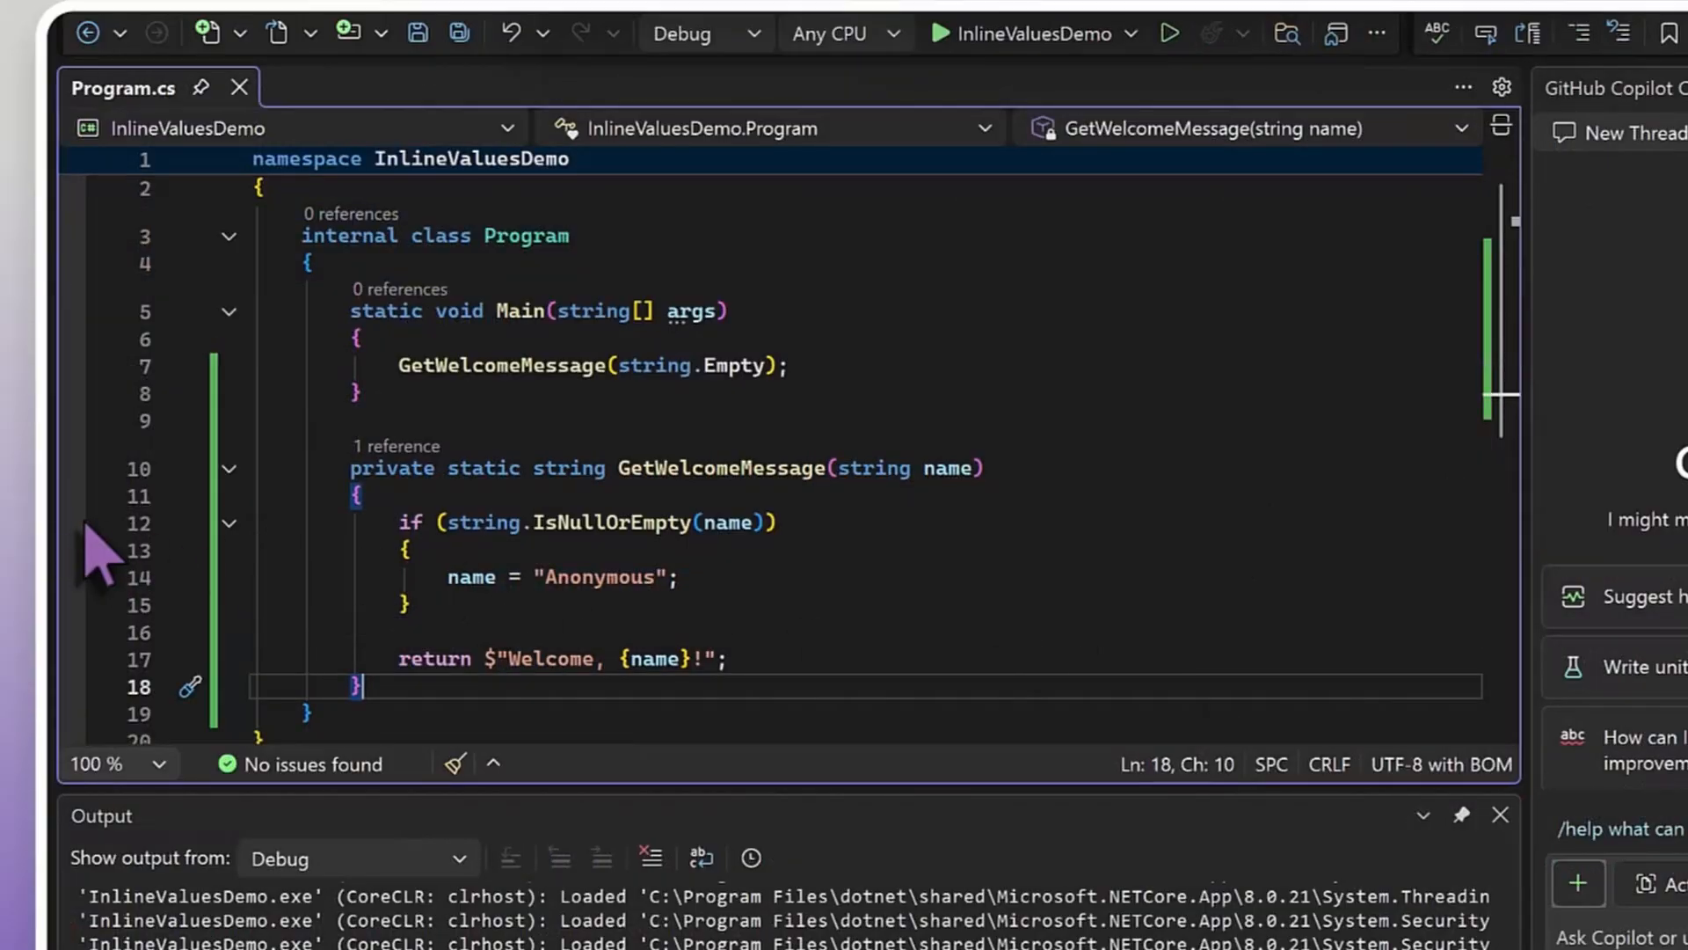
Step: Break on the empty-name check in GetWelcomeMessage and step past it, seeing name "" and 'IsNullOrEmpty returned: true' inline
click(72, 524)
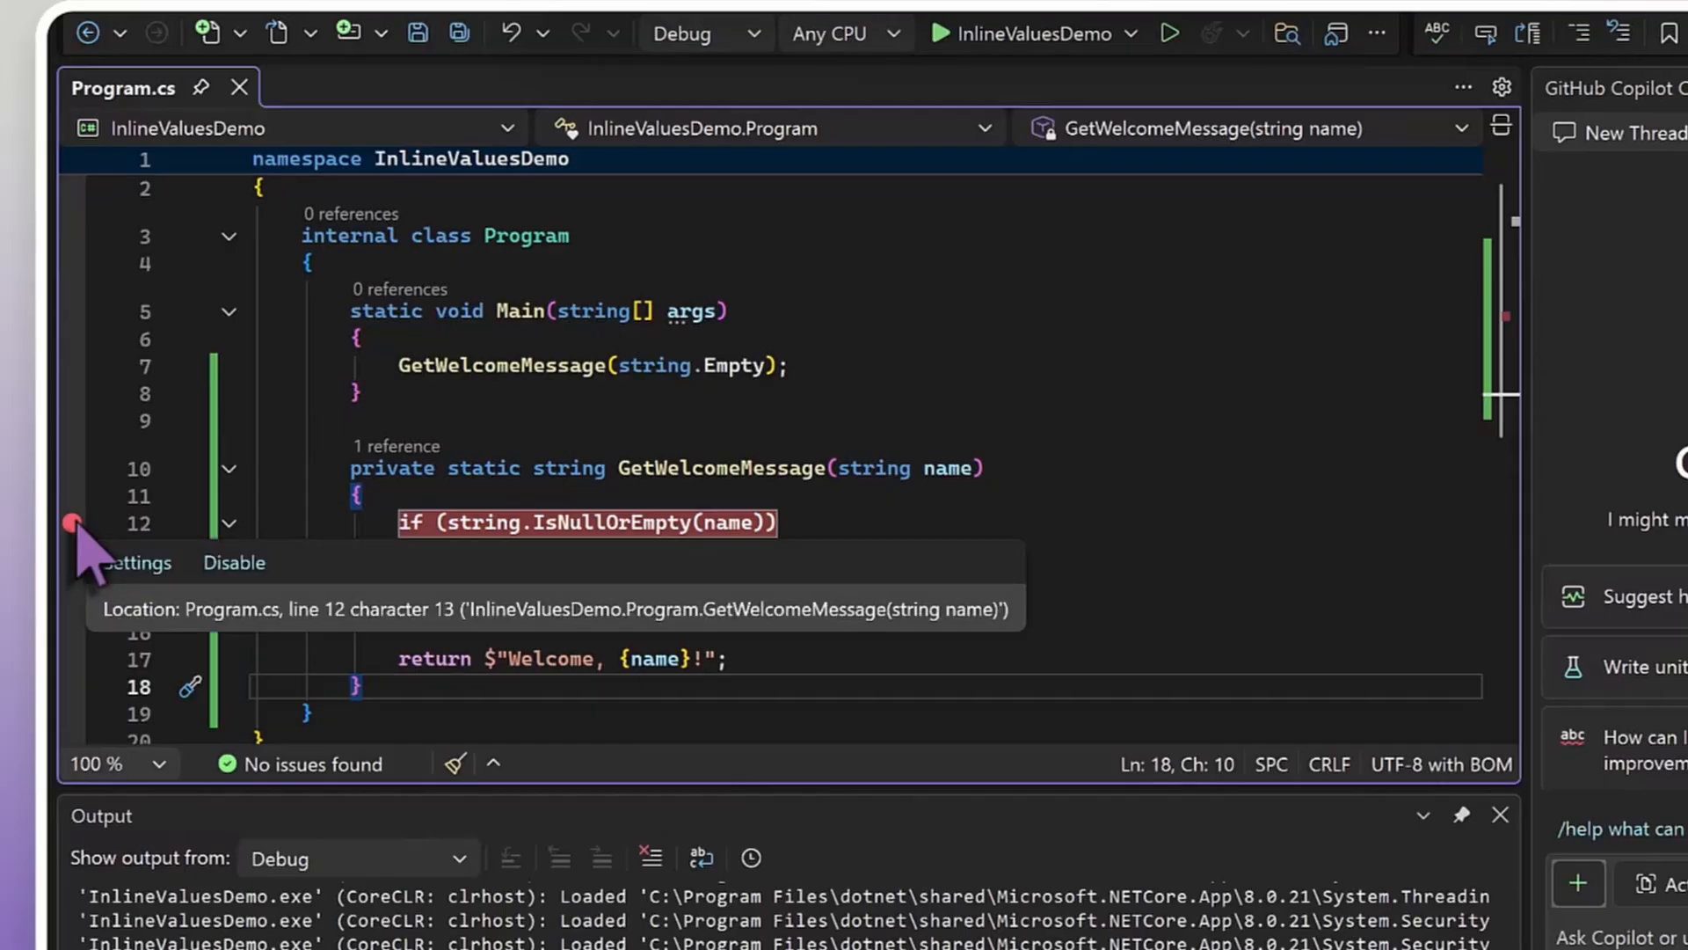
mouse_move(1207, 437)
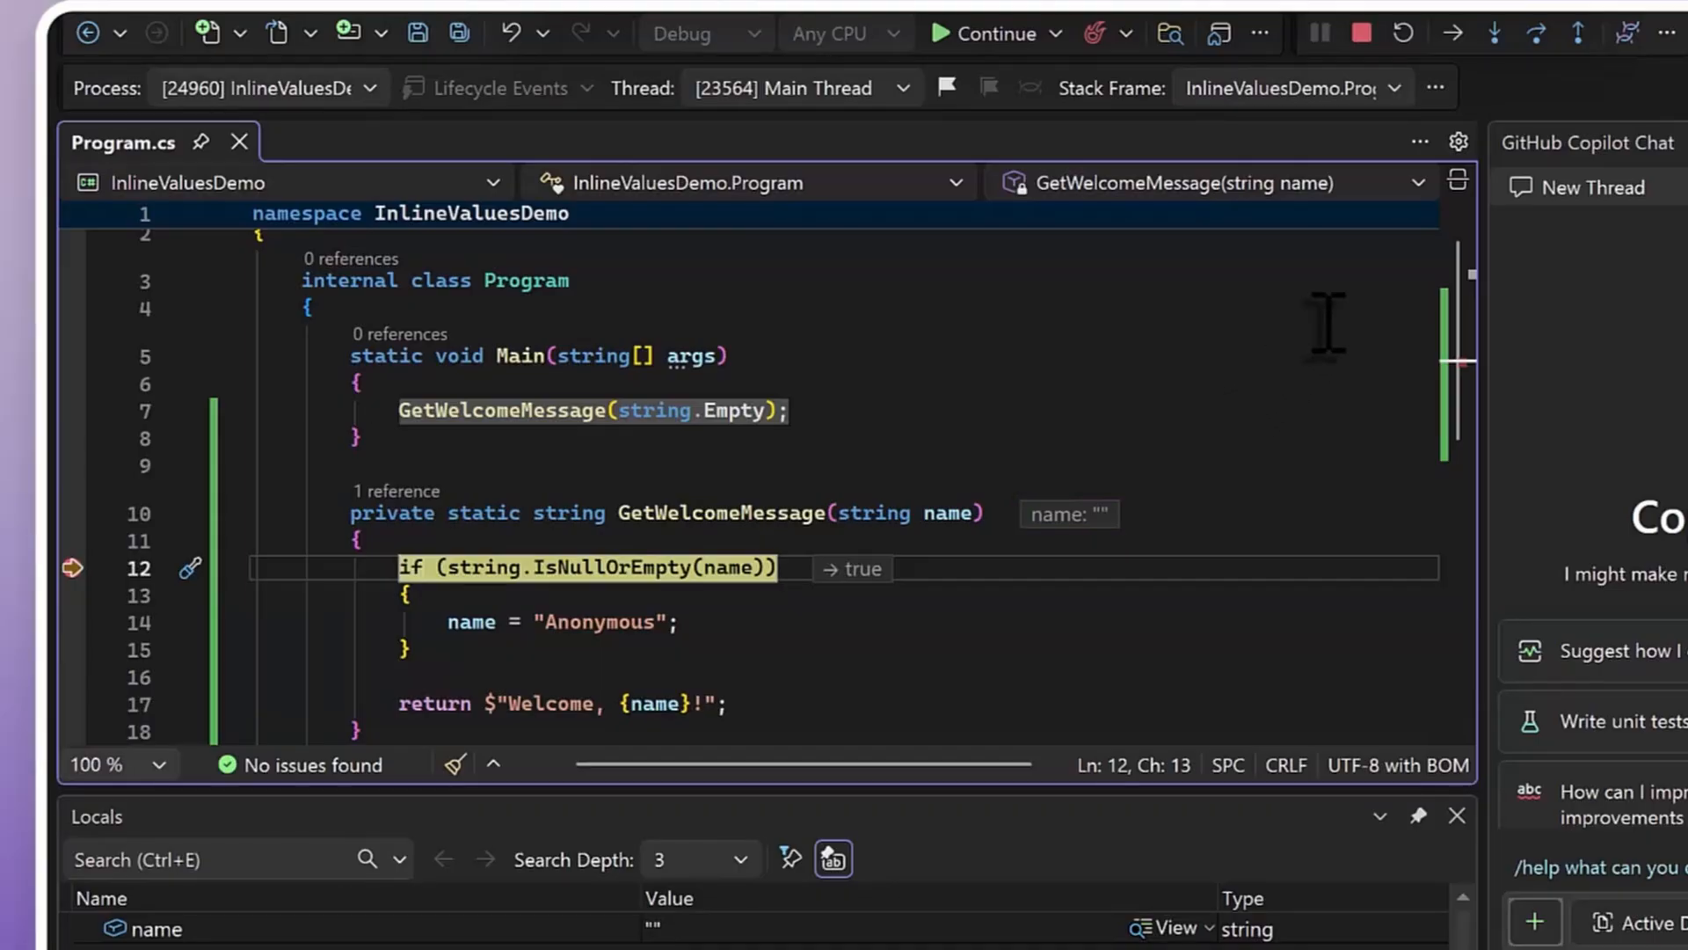
click(1533, 35)
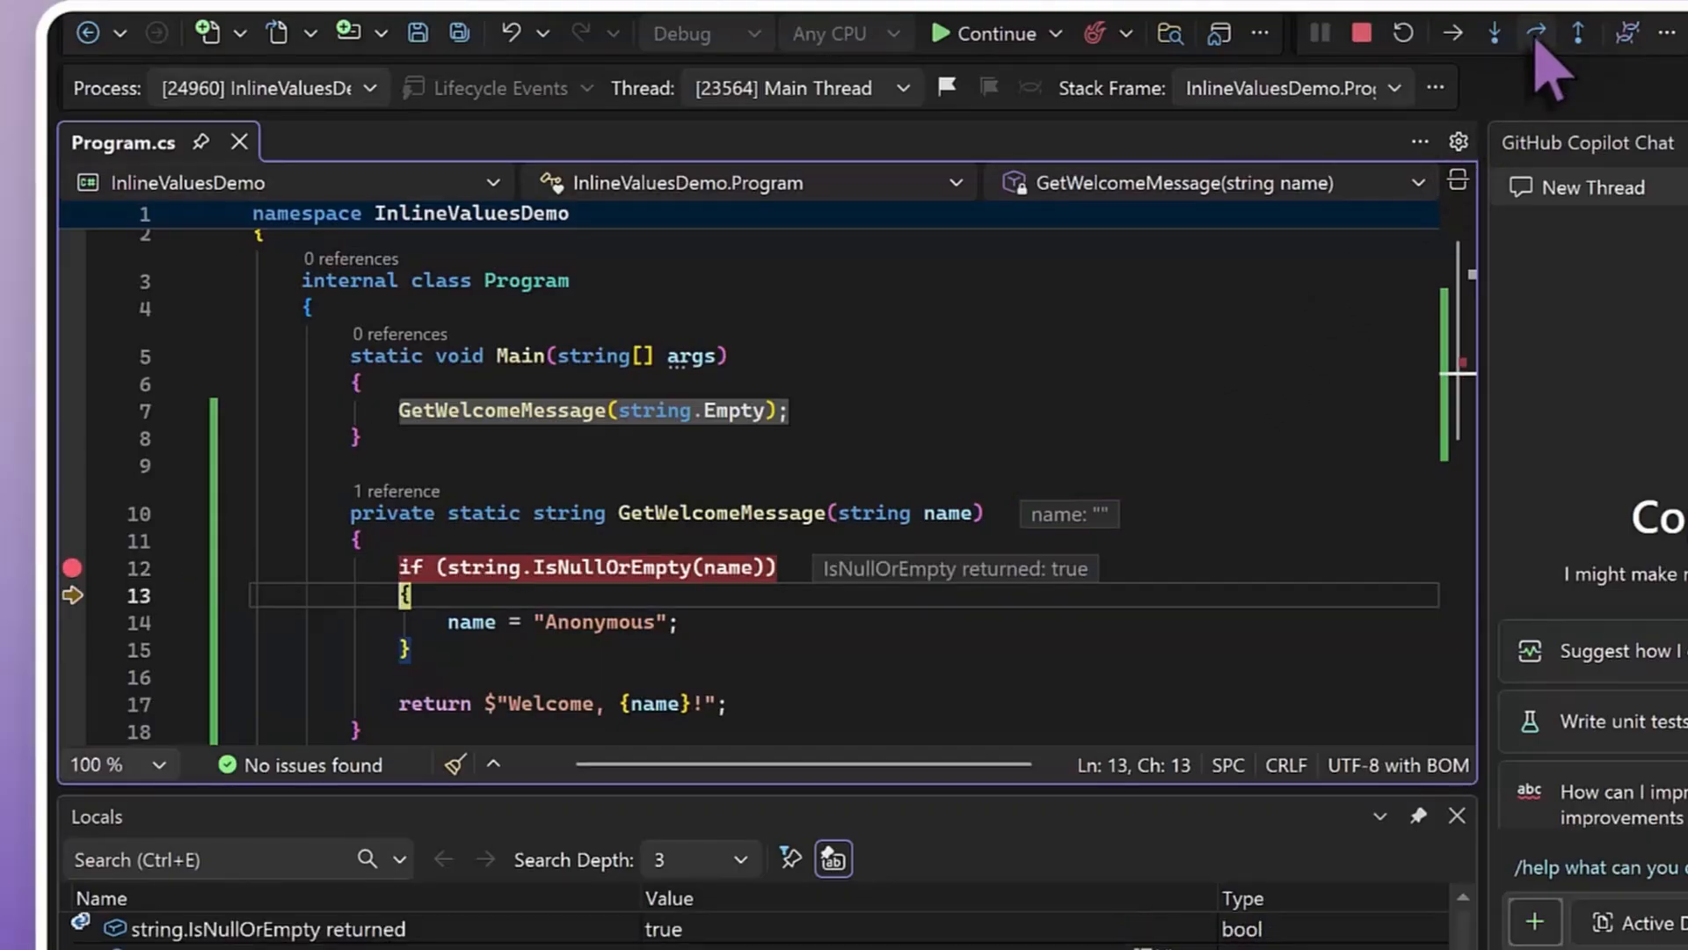
click(1533, 32)
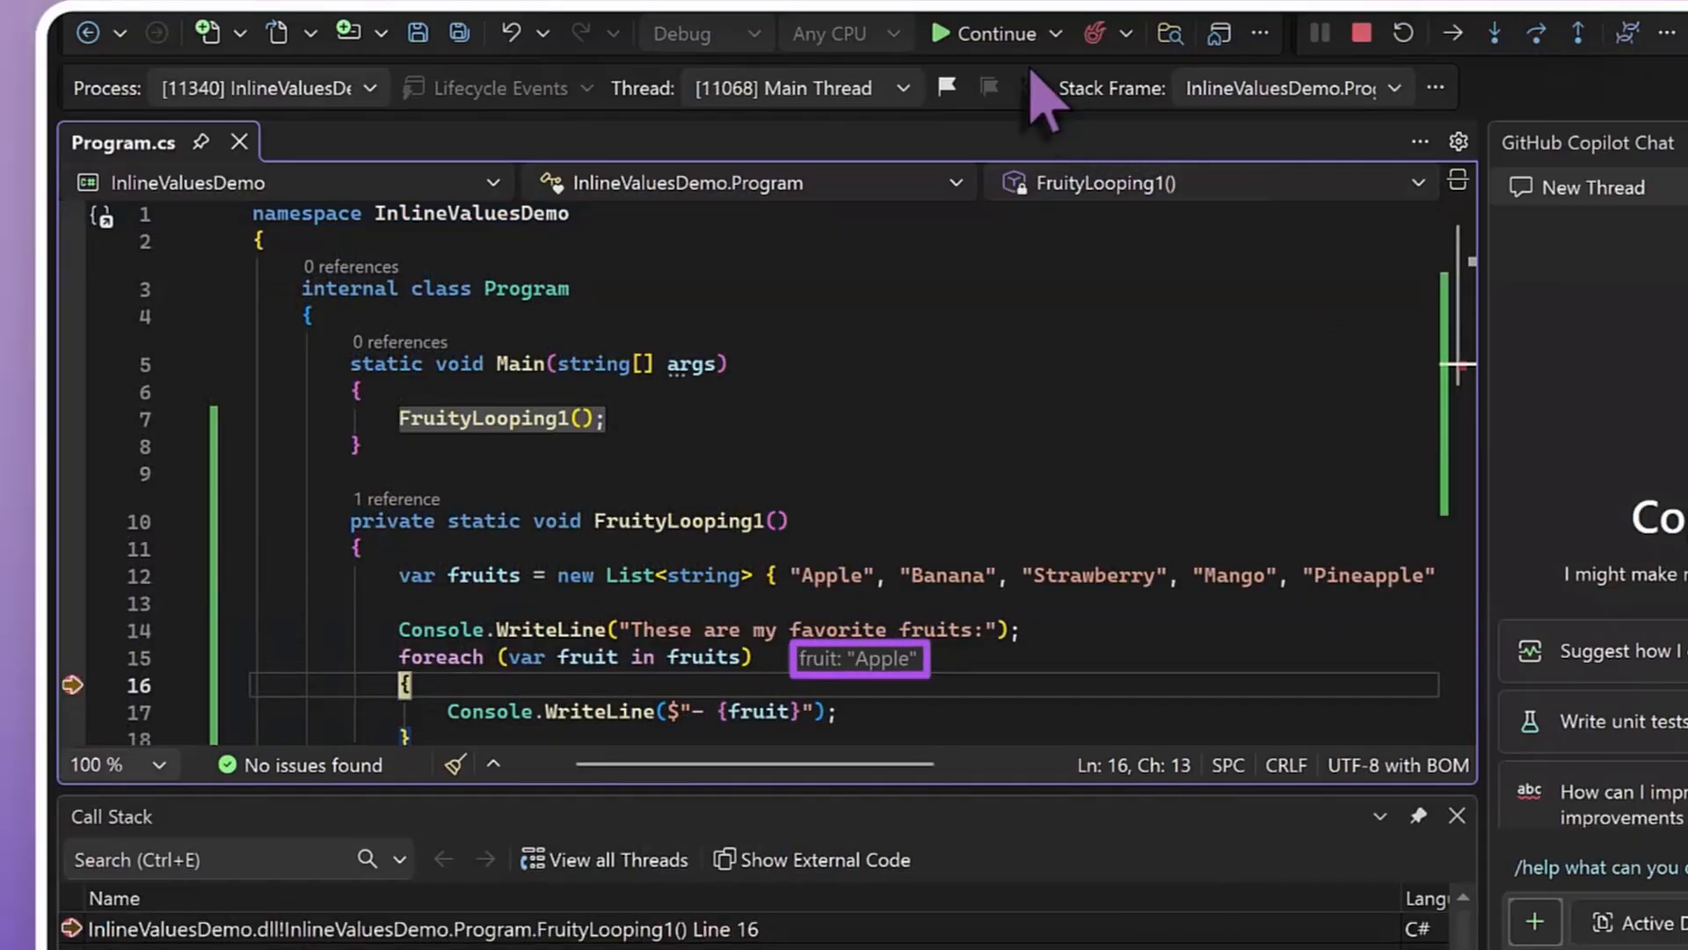
Step: Continue through the foreach to fruit "Mango", then into FruityLooping2's for loop paused at index 0
click(995, 33)
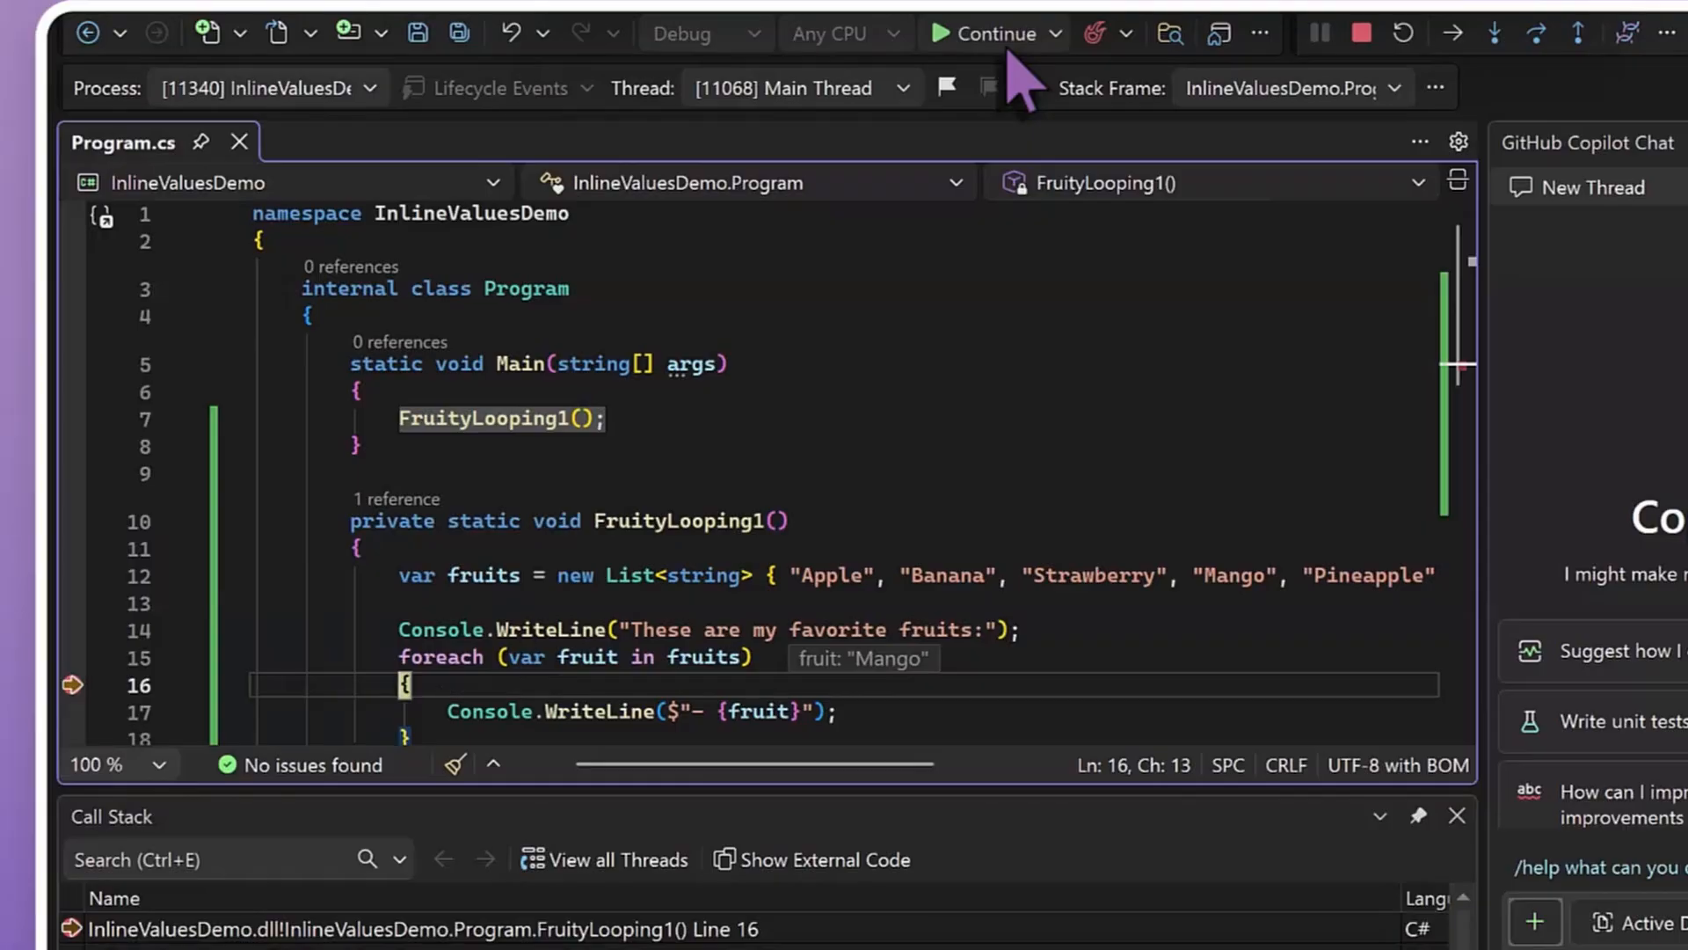
click(990, 33)
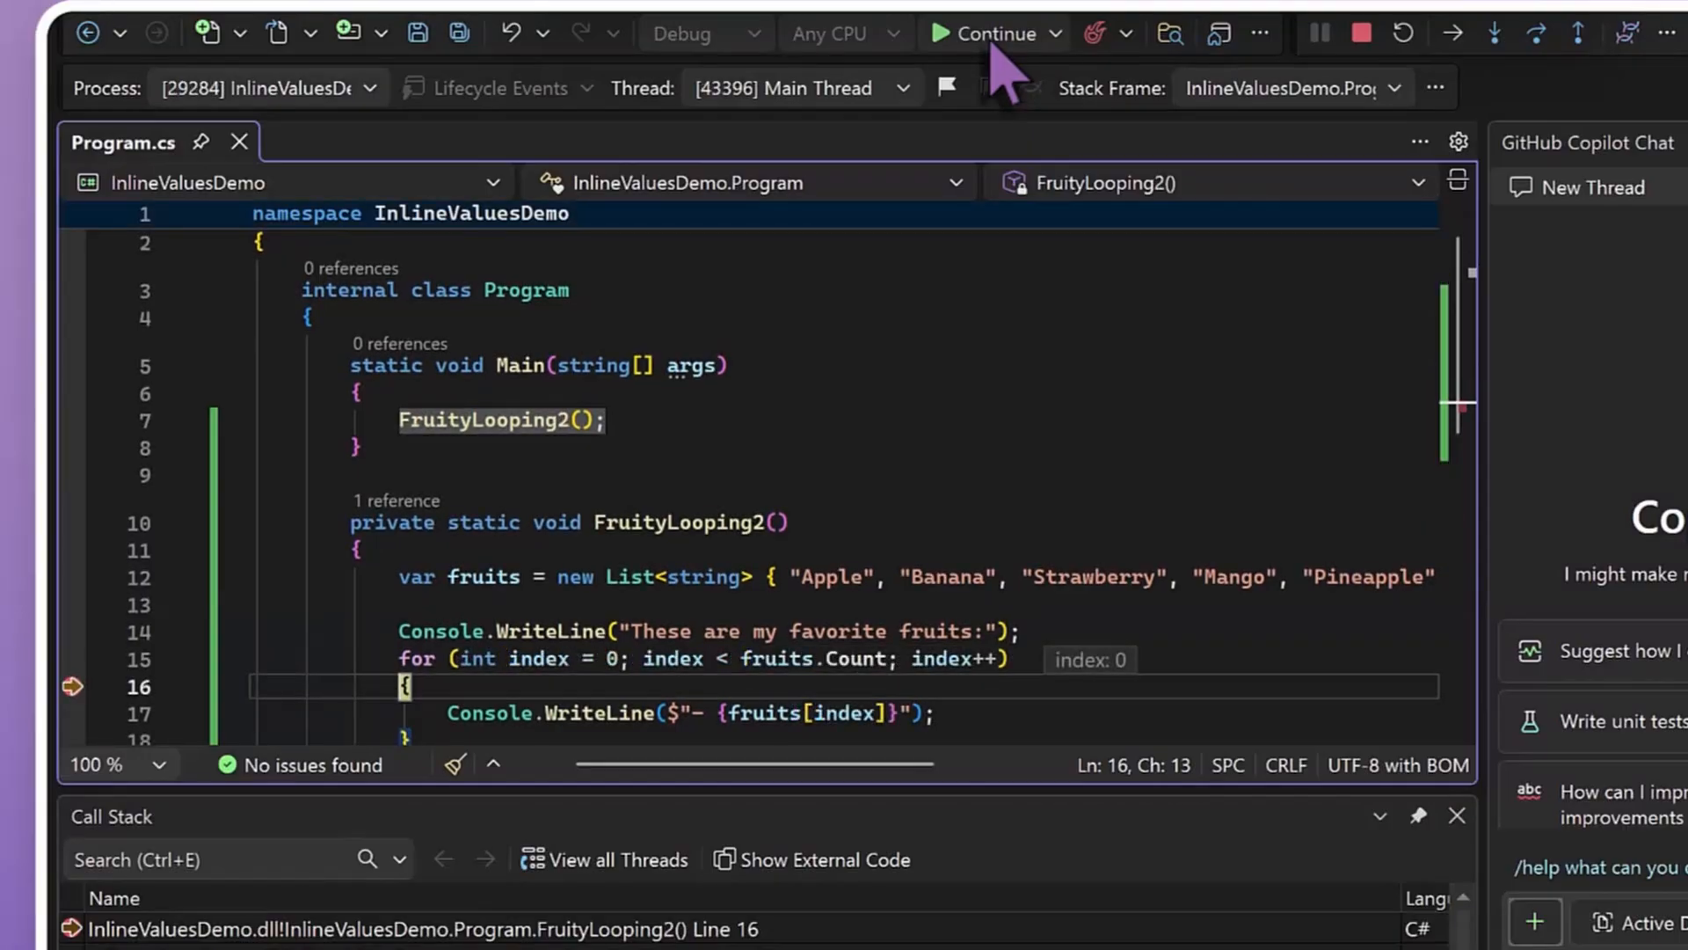